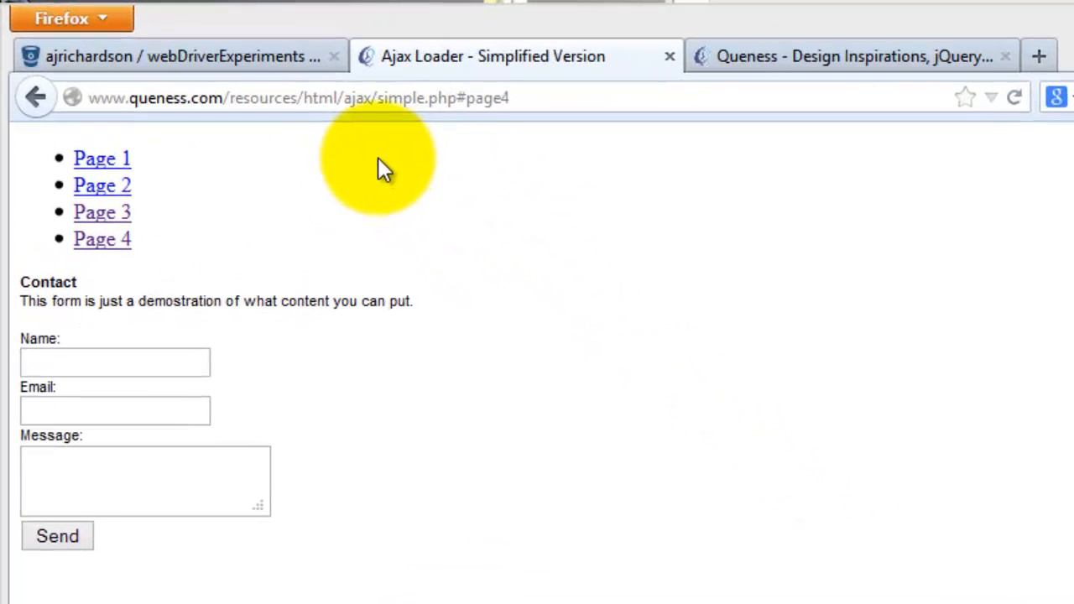
mouse_move(252, 285)
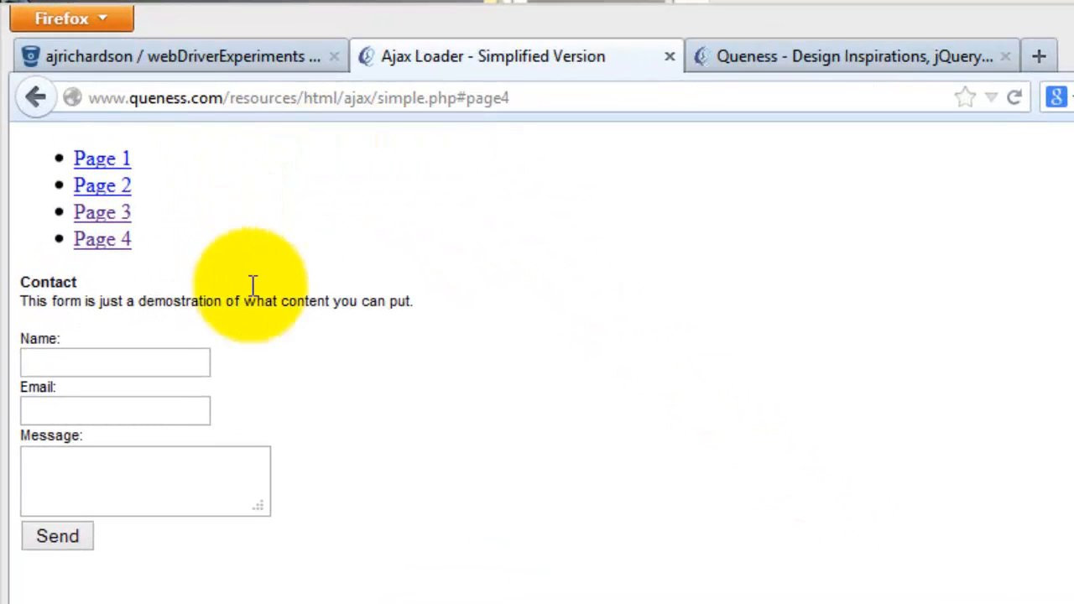
mouse_move(625, 106)
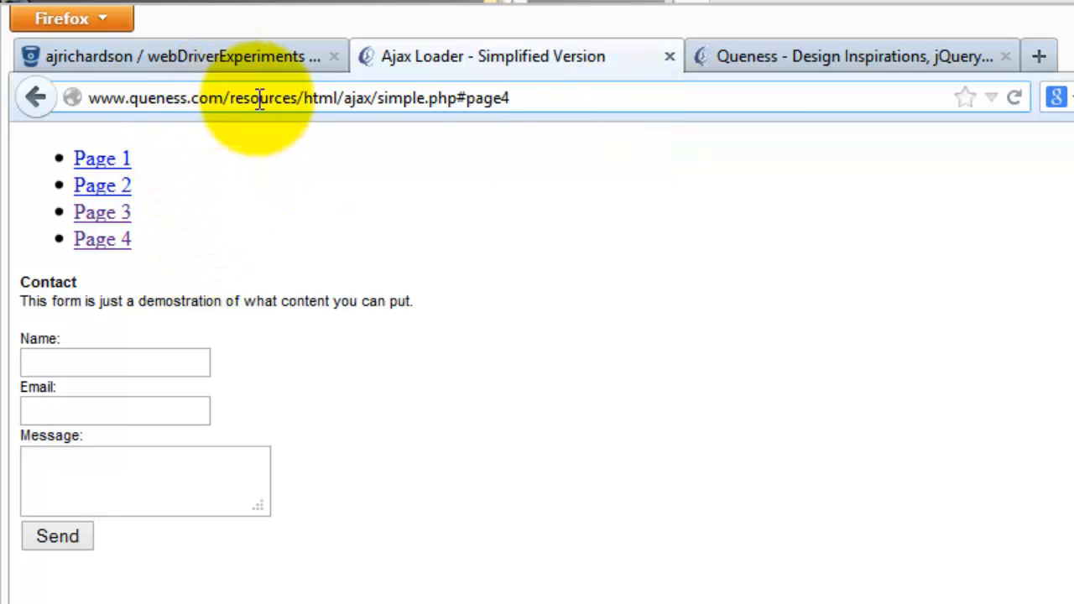
Switch to the Bitbucket tab showing the webDriverExperiments slowloading source folder
left_click(848, 58)
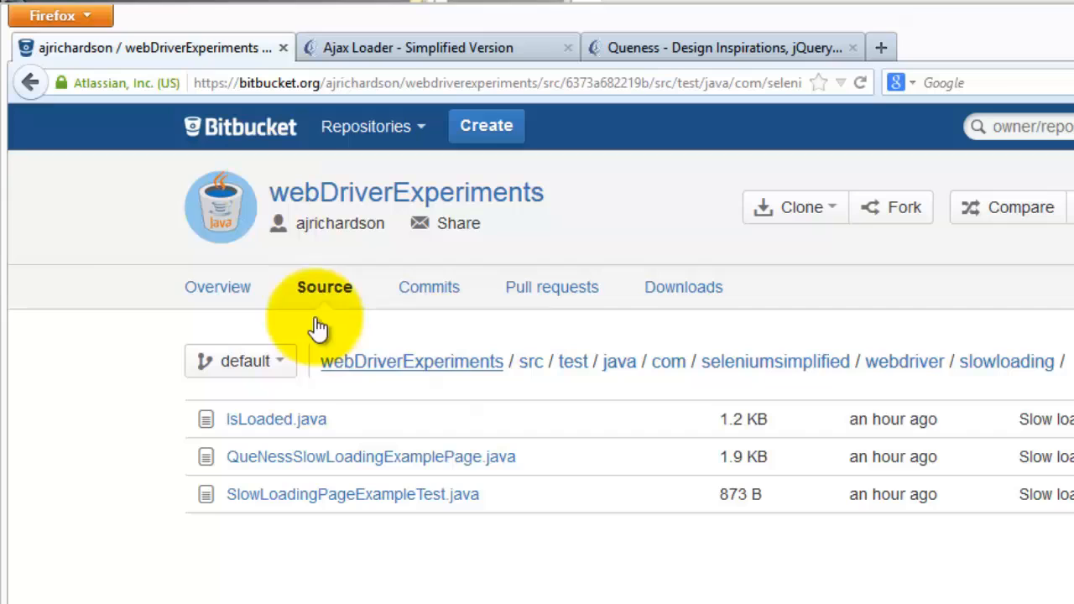
mouse_move(115, 283)
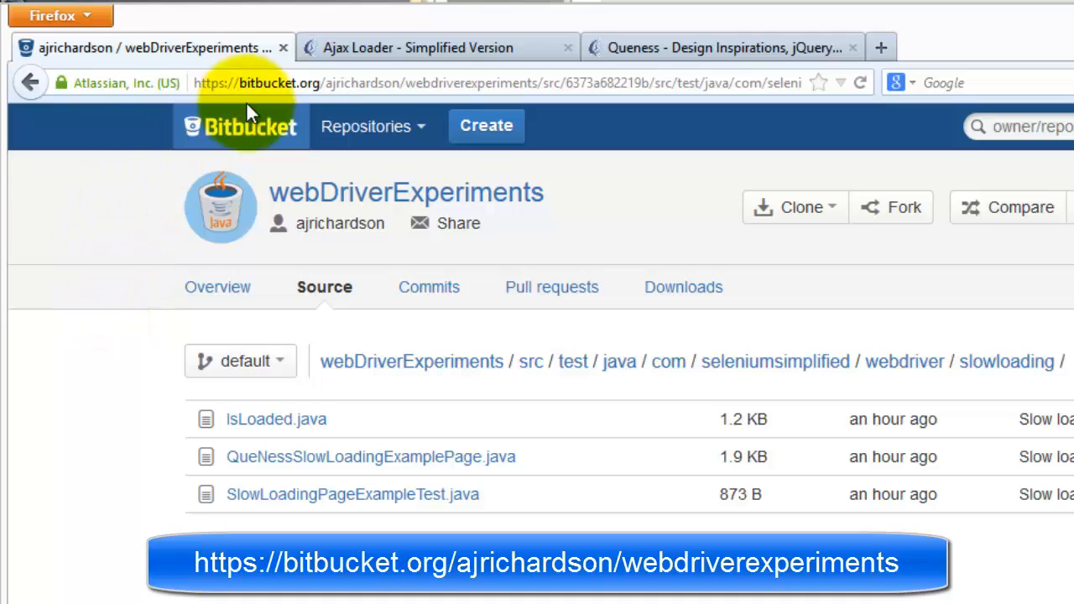
mouse_move(641, 202)
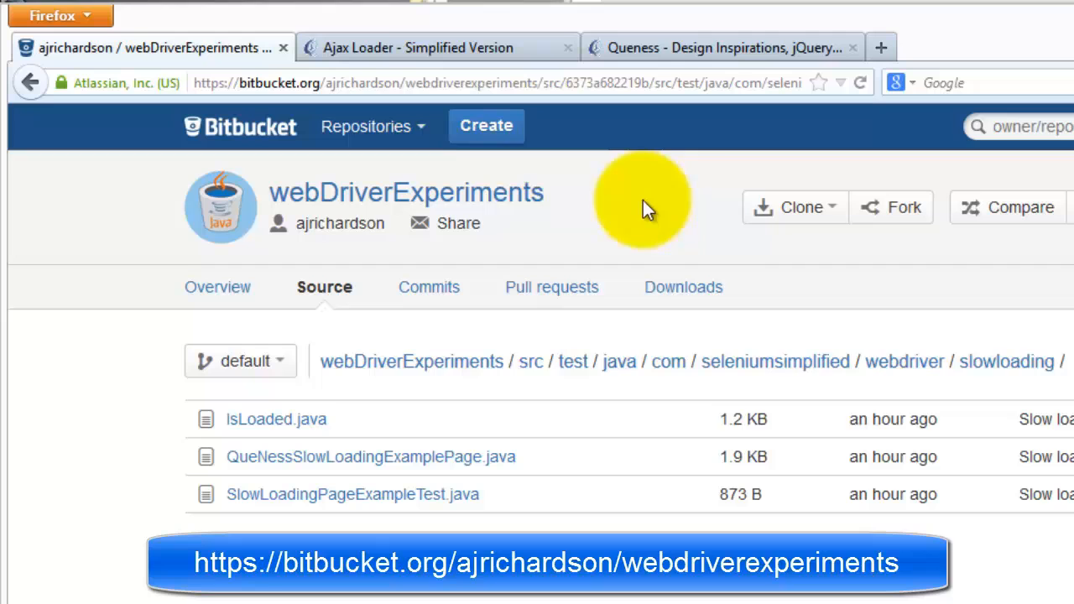
mouse_move(685, 392)
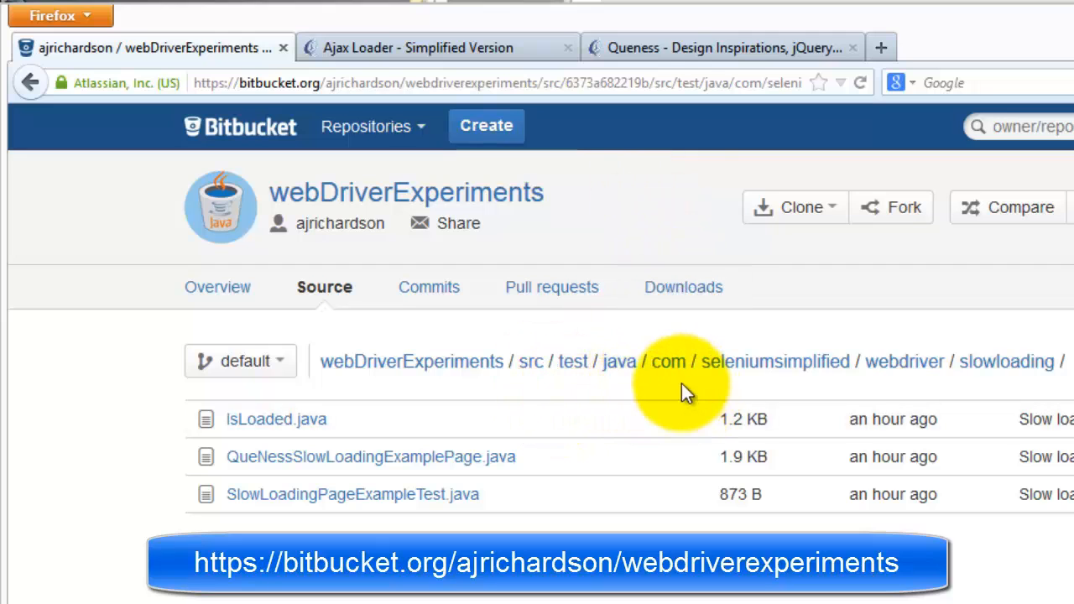
mouse_move(759, 411)
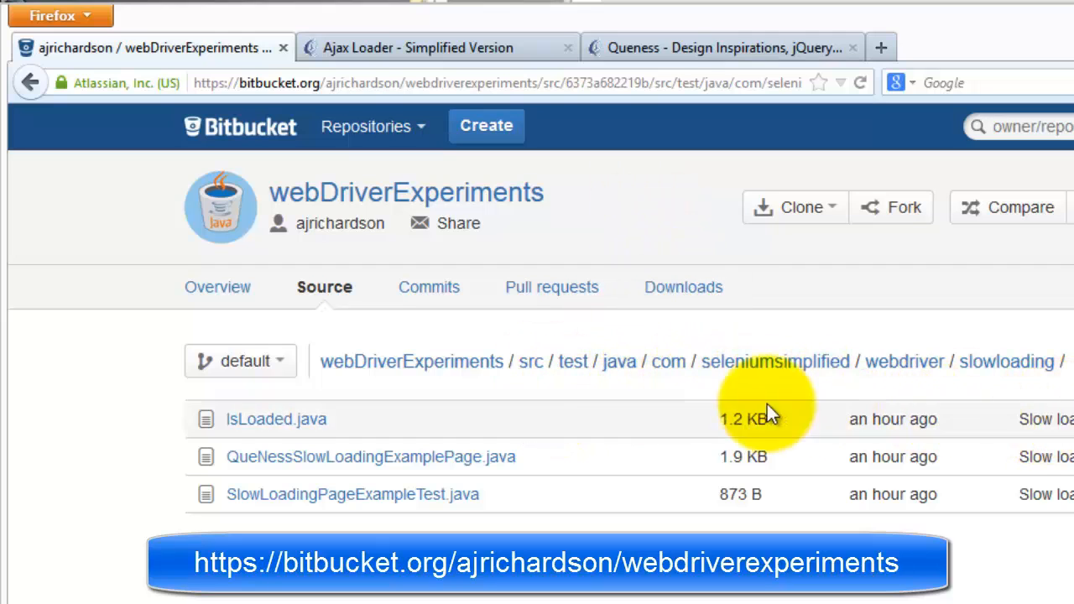
mouse_move(504, 601)
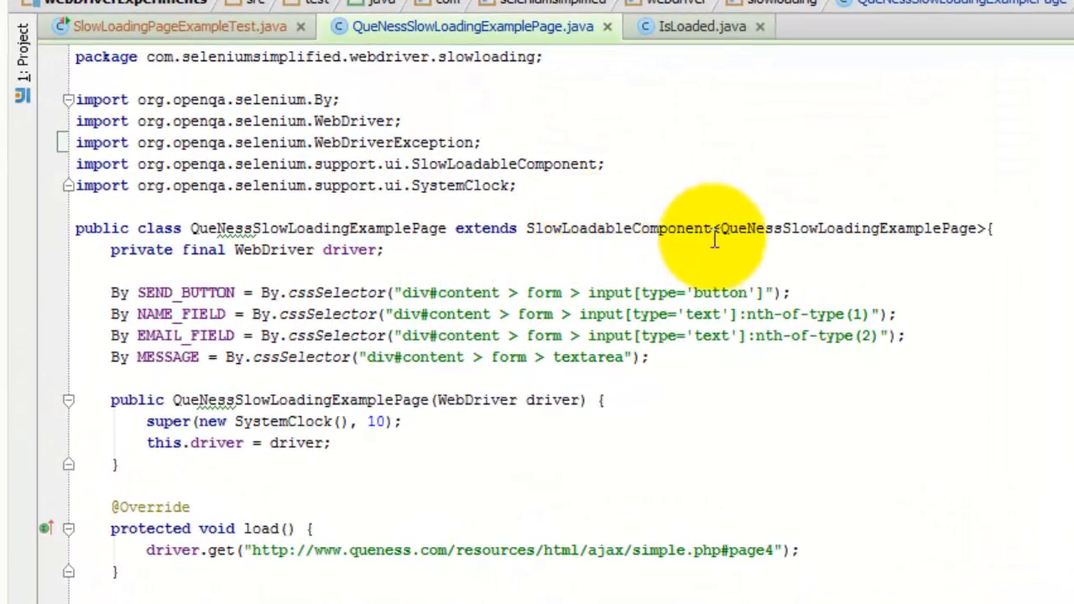
mouse_move(819, 231)
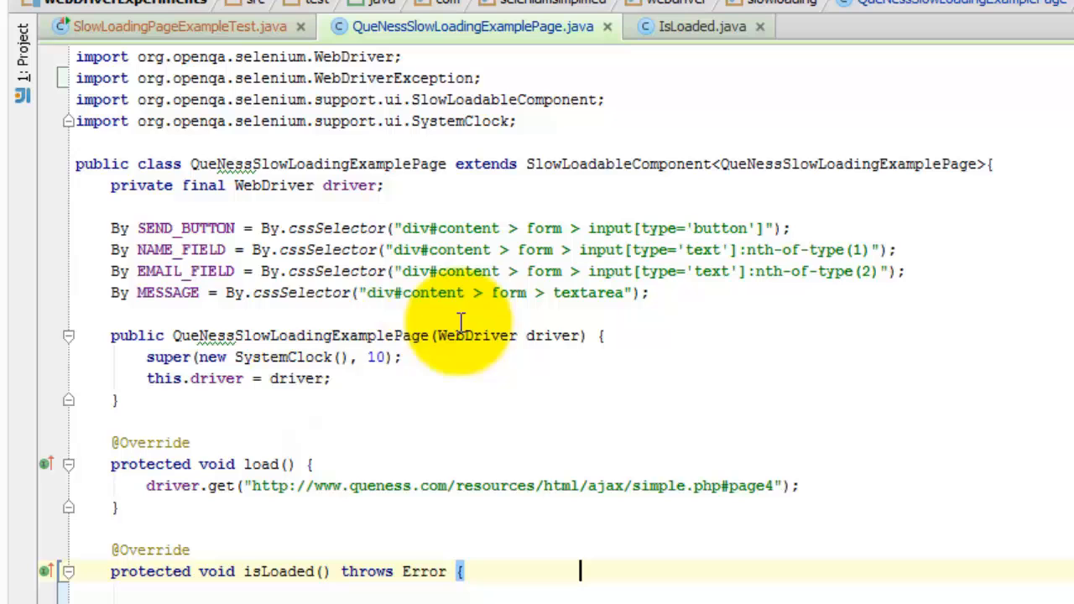
mouse_move(423, 383)
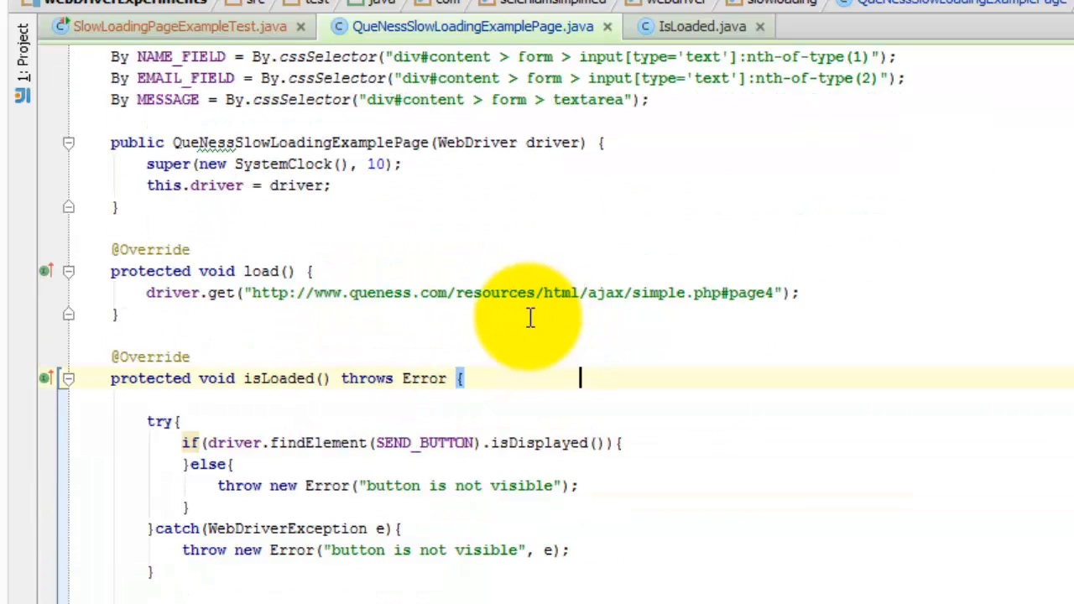
mouse_move(239, 285)
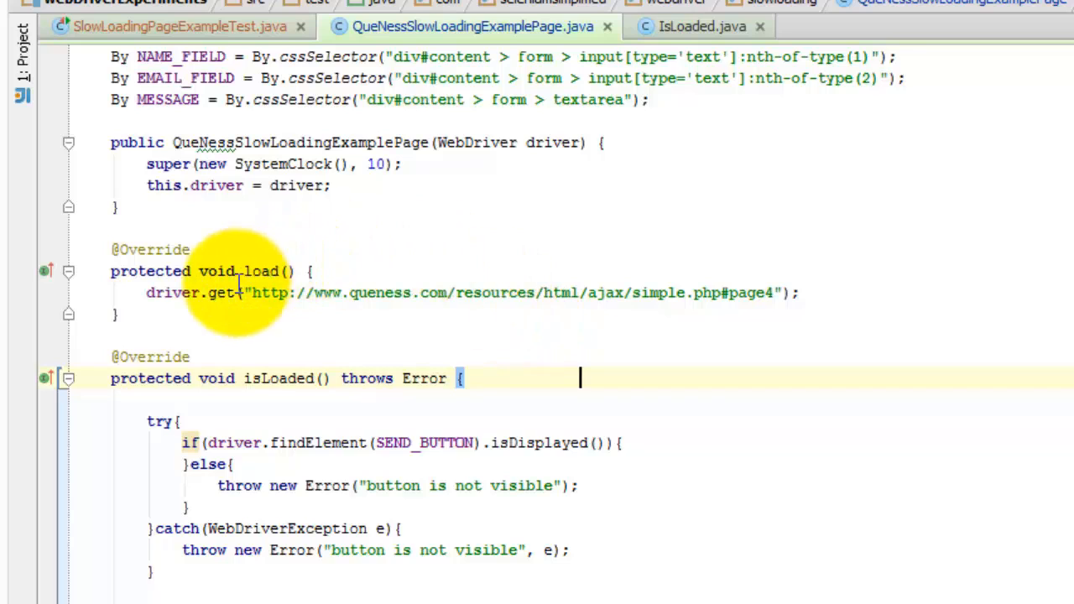
mouse_move(779, 329)
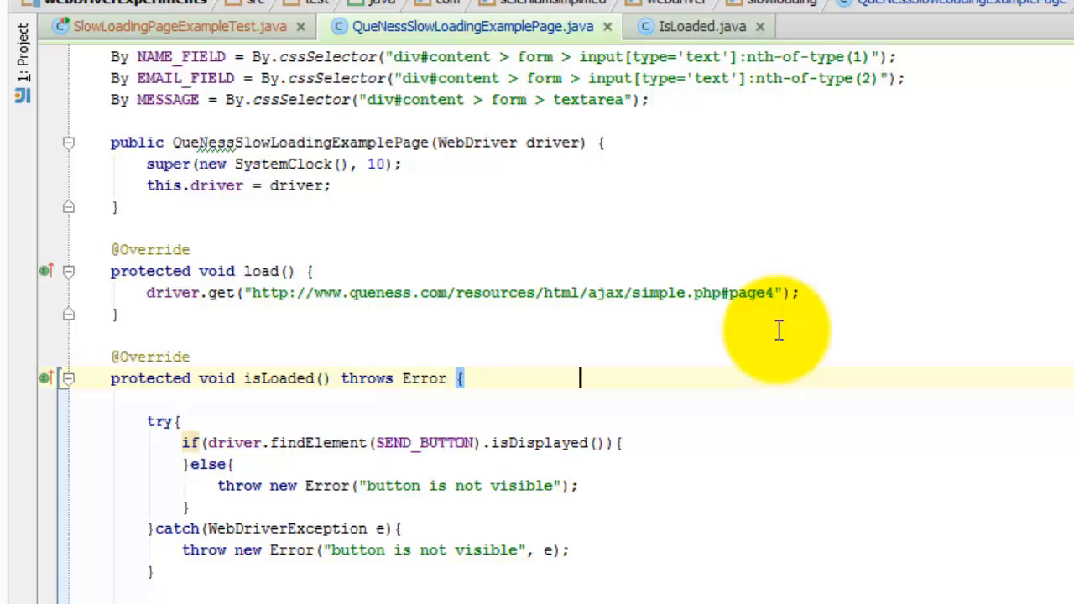
Scroll QueNessSlowLoadingExamplePage.java down to the isLoaded() method with its send-button checks
scroll("down", 3)
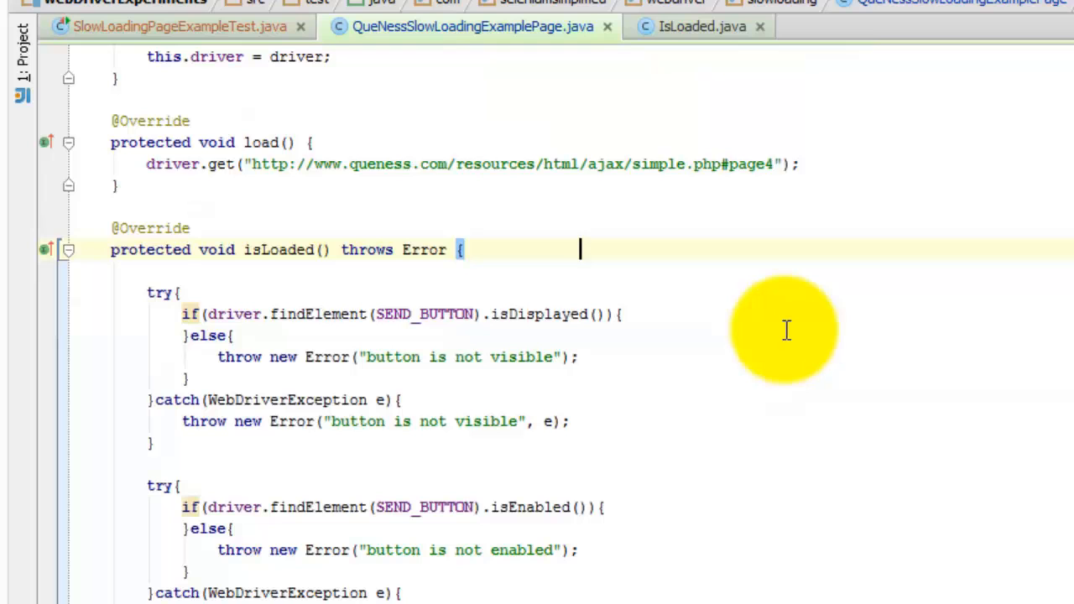
mouse_move(248, 294)
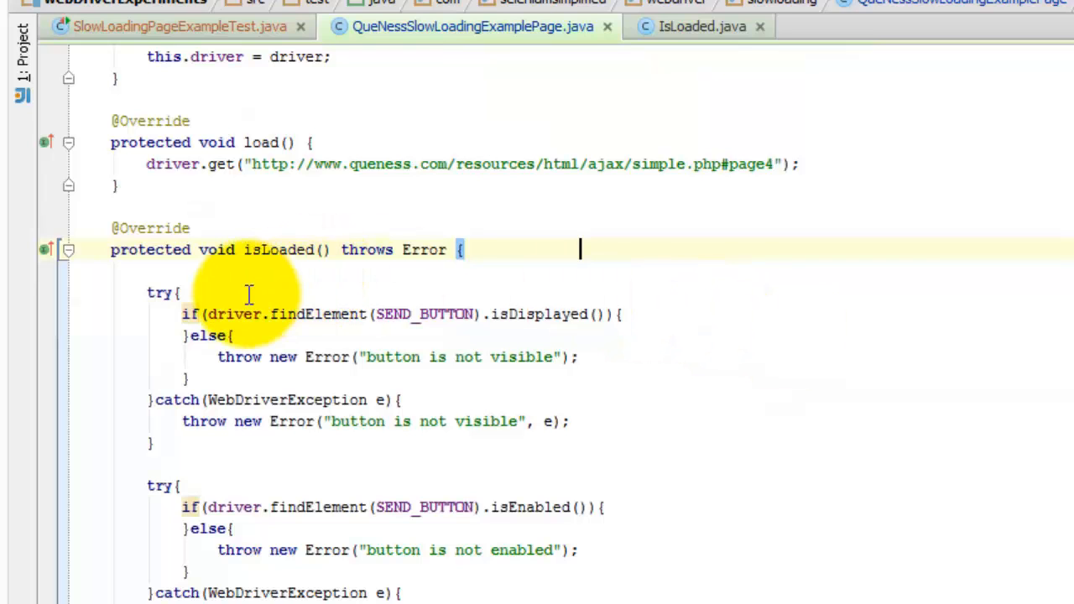
scroll("down", 3)
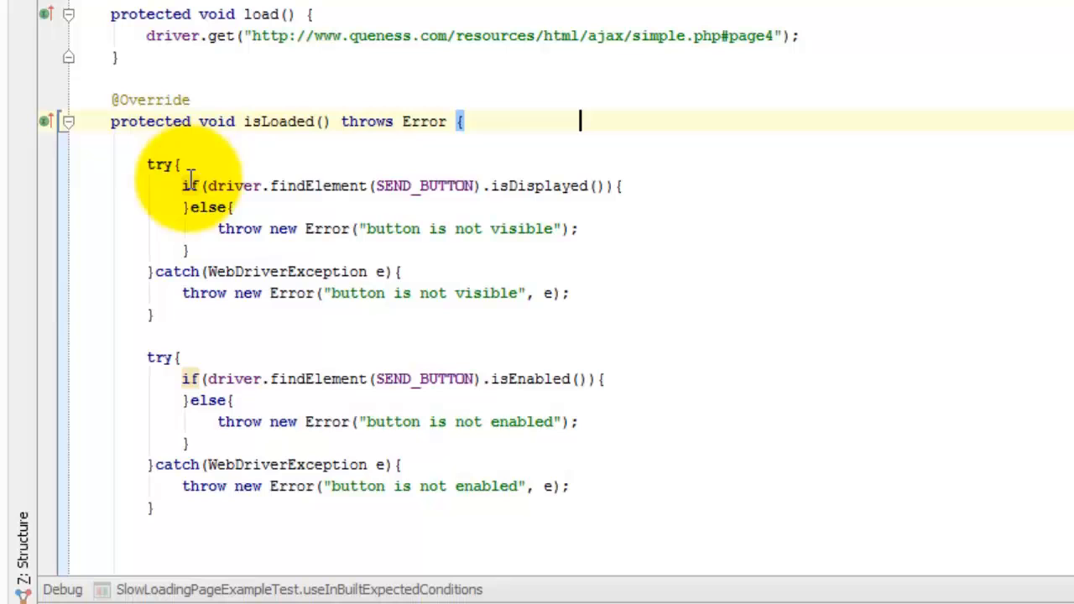
mouse_move(201, 333)
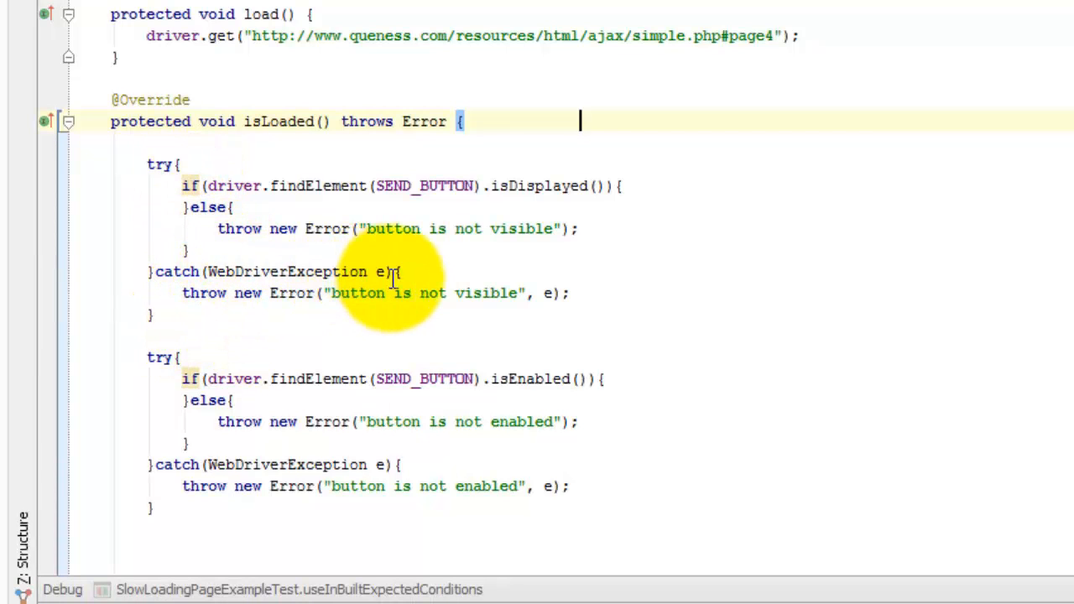
mouse_move(395, 228)
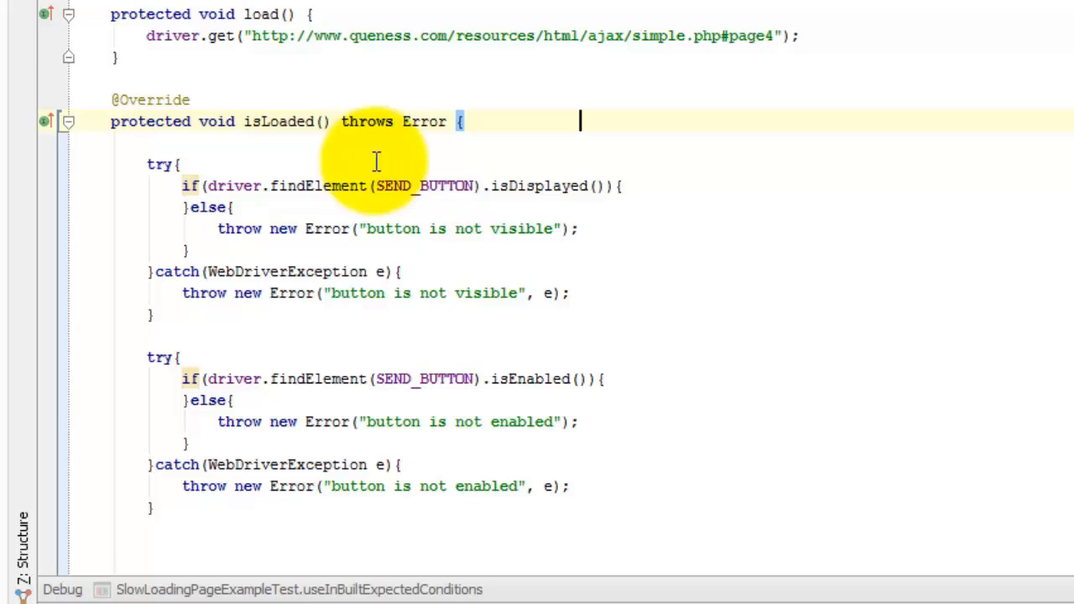
scroll("down", 3)
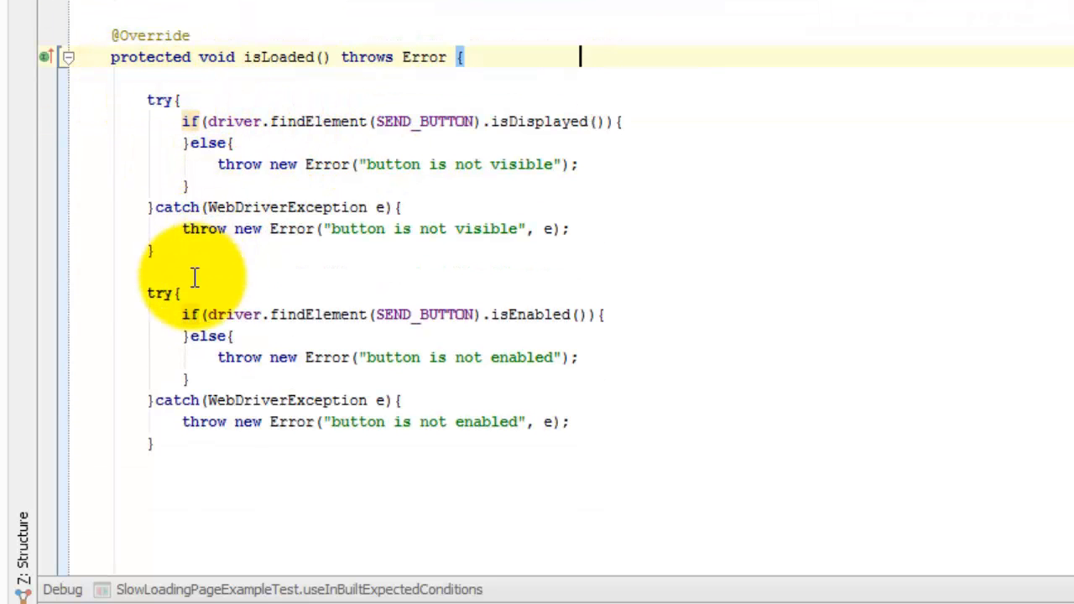
mouse_move(188, 534)
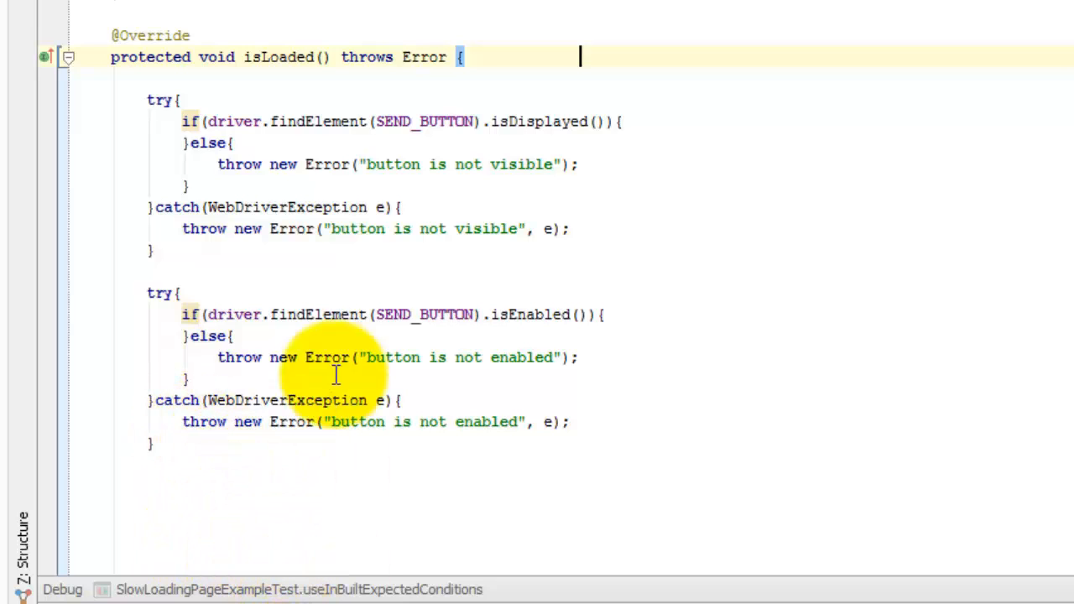
mouse_move(195, 487)
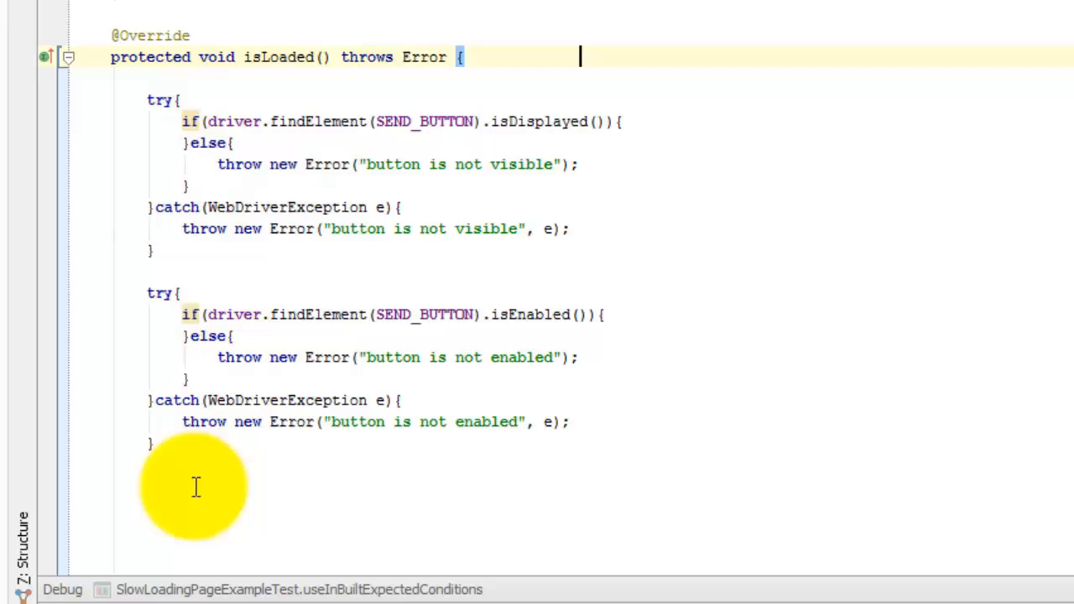
mouse_move(188, 487)
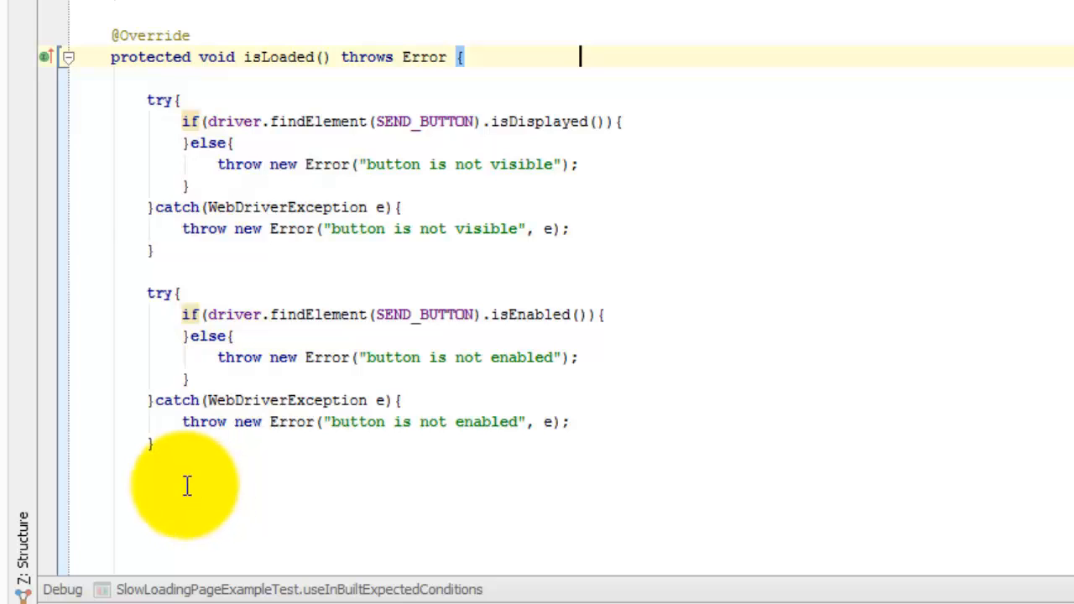
mouse_move(171, 548)
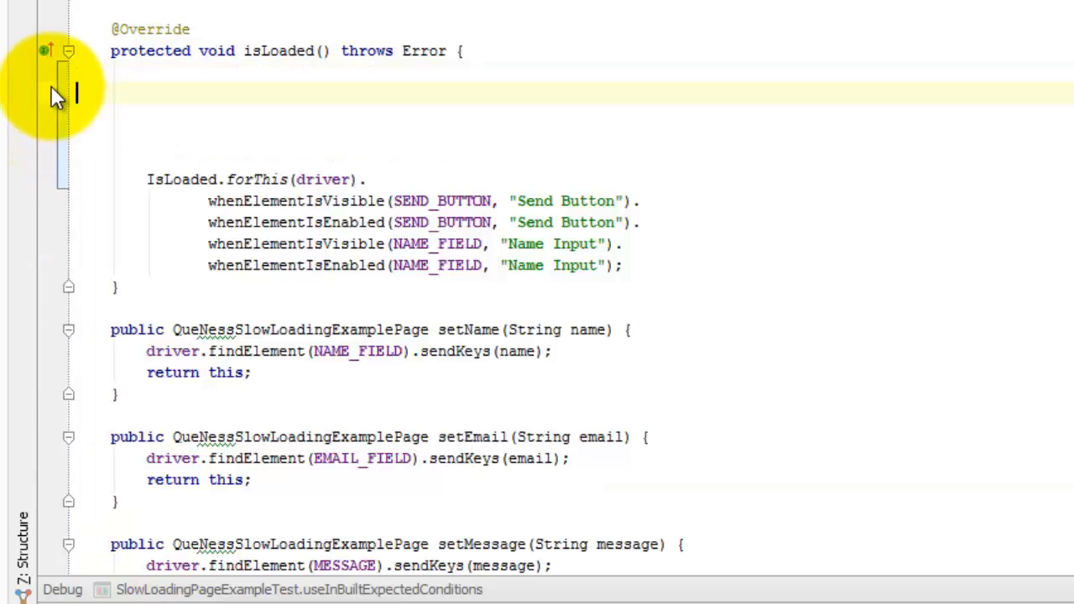
scroll("down", 3)
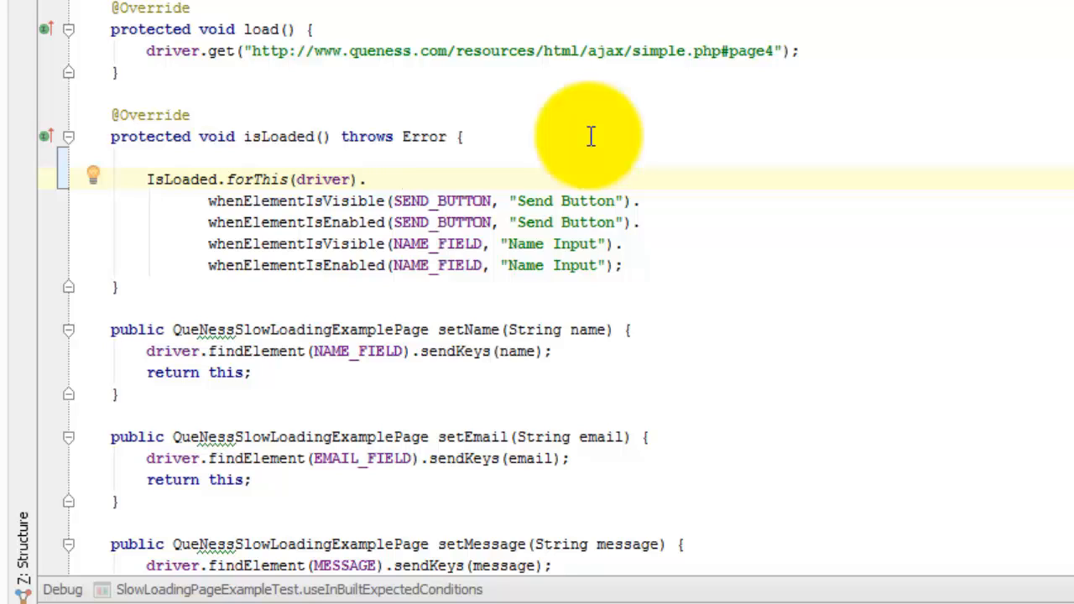
mouse_move(554, 134)
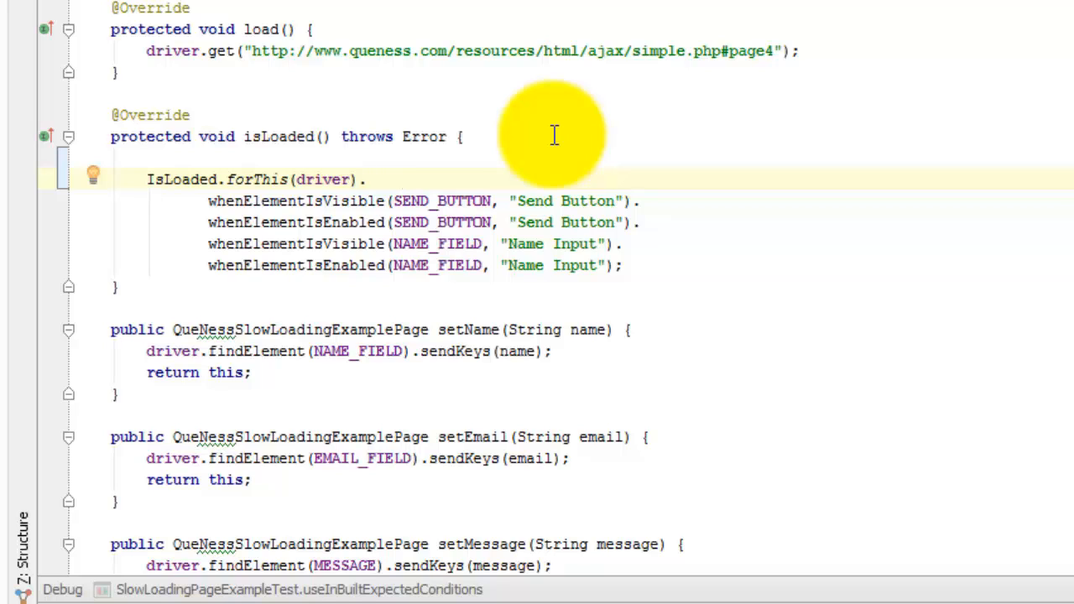
mouse_move(346, 135)
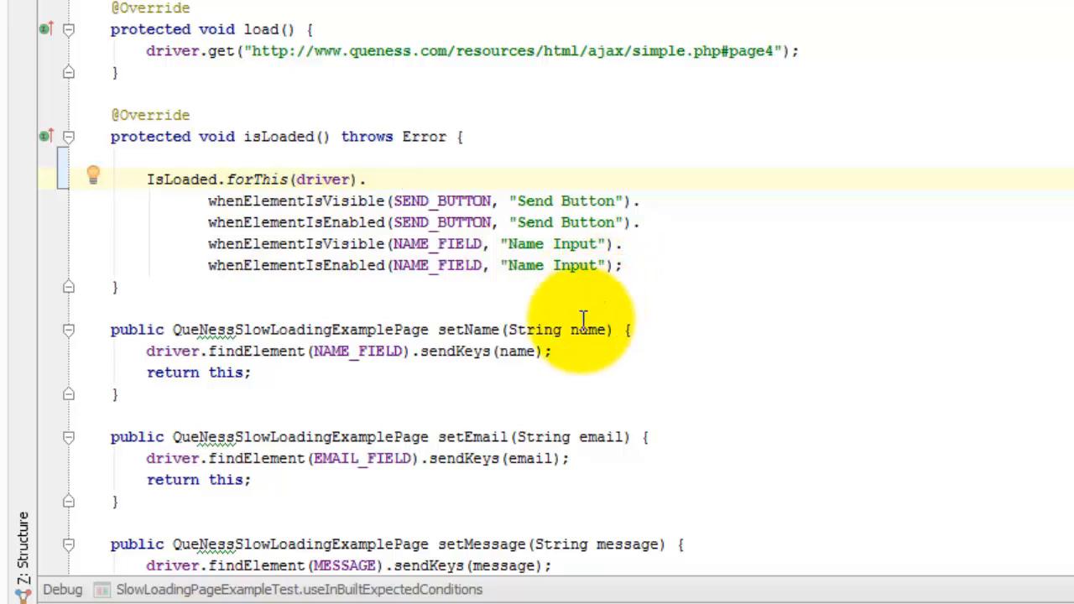
mouse_move(294, 252)
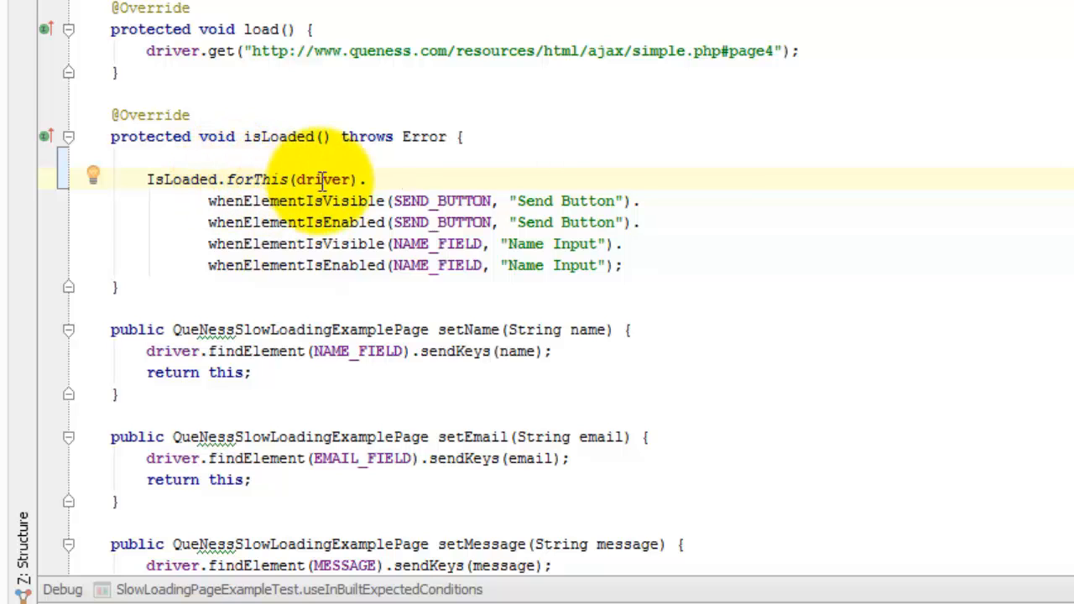
mouse_move(313, 299)
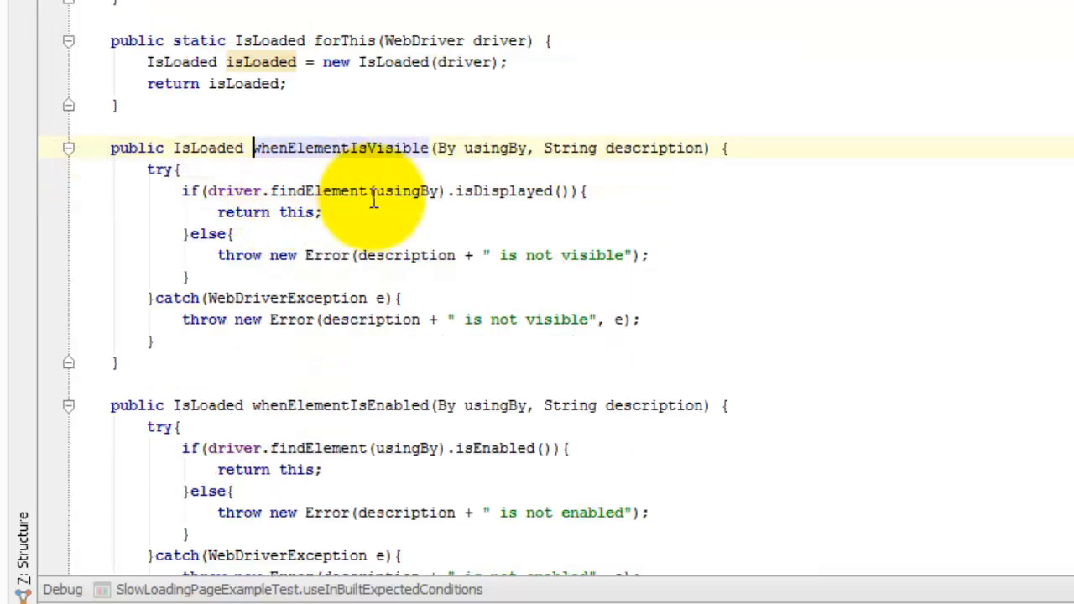
Scroll through the IsLoaded class's forThis, whenElementIsVisible and whenElementIsEnabled methods
scroll("down", 3)
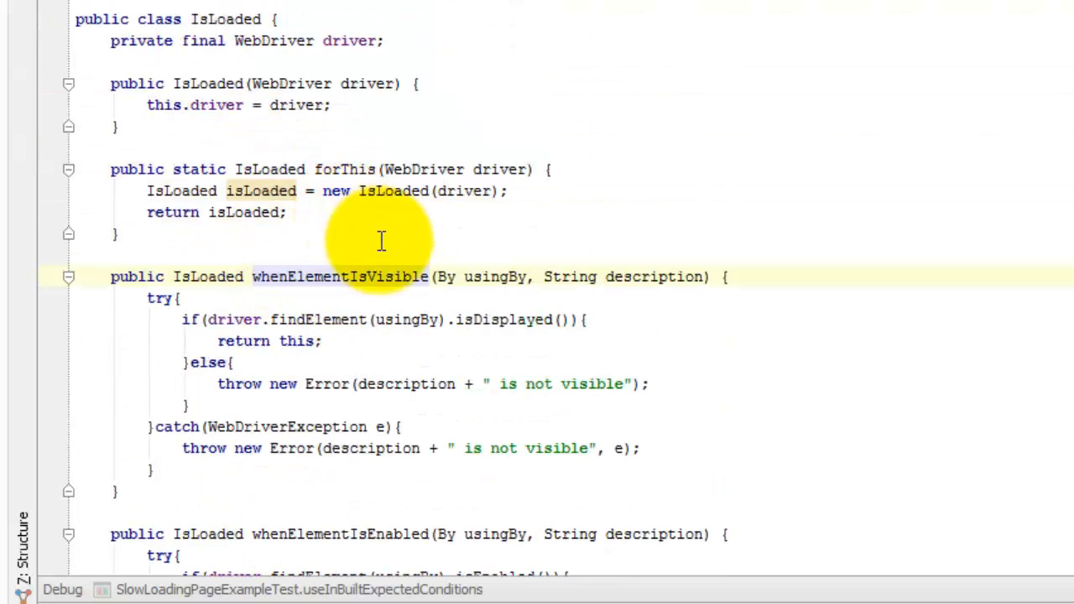
mouse_move(215, 92)
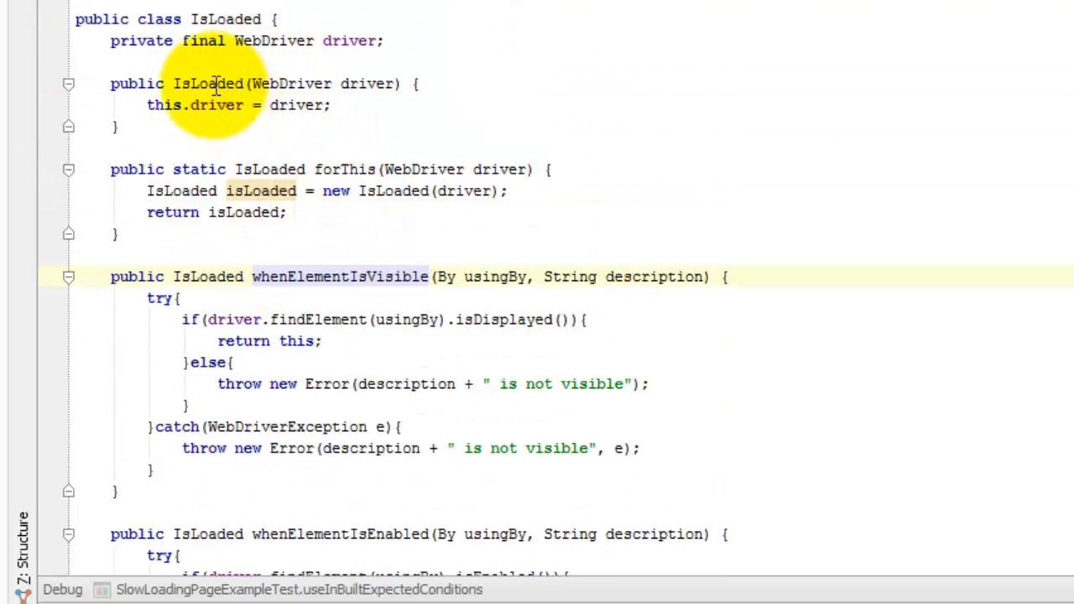
mouse_move(359, 138)
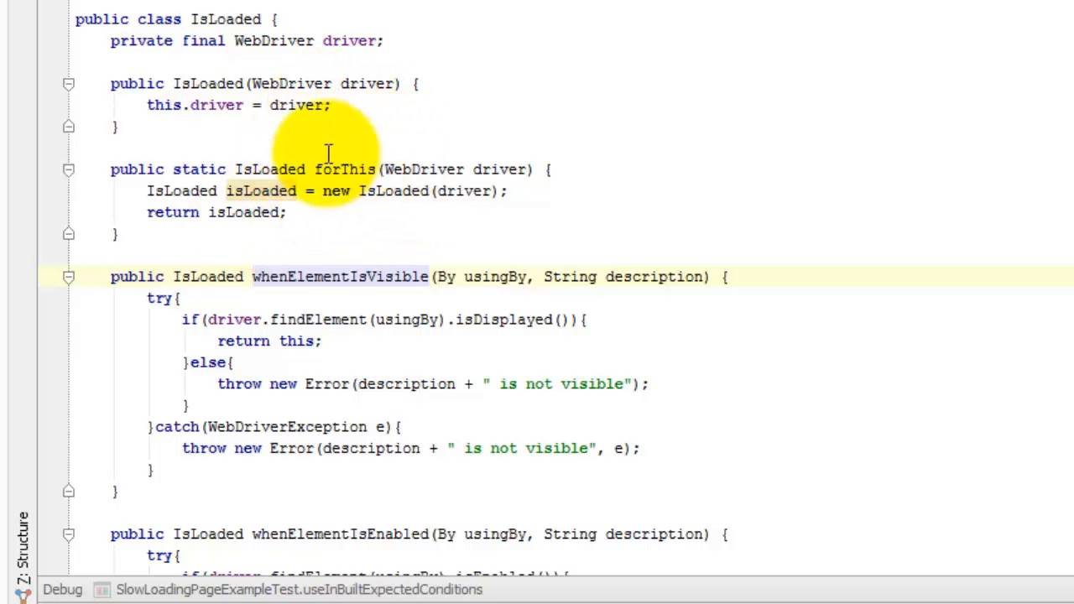
mouse_move(334, 215)
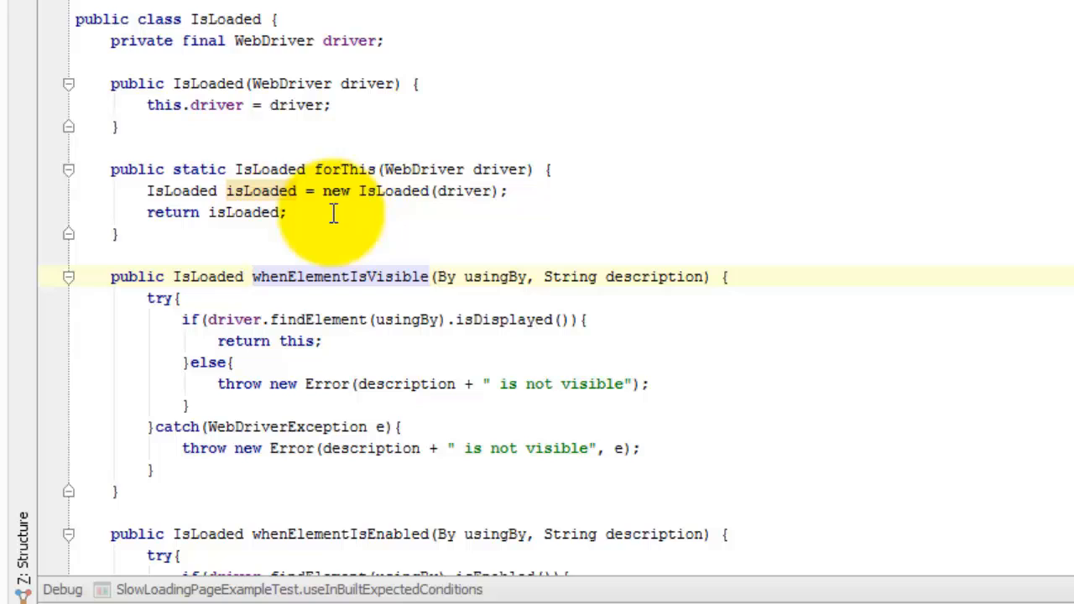
mouse_move(366, 191)
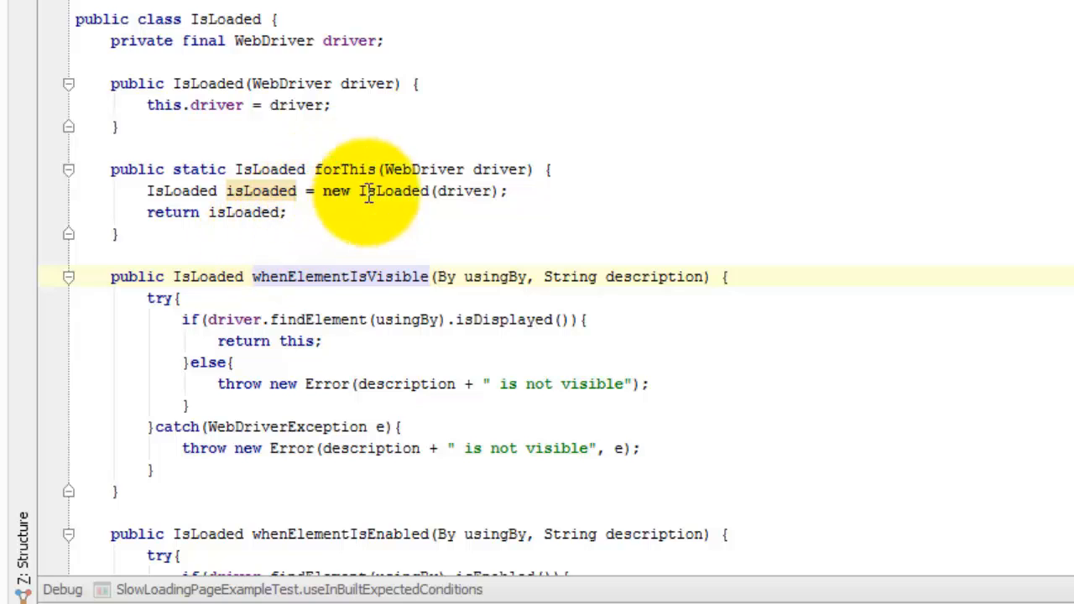
mouse_move(165, 245)
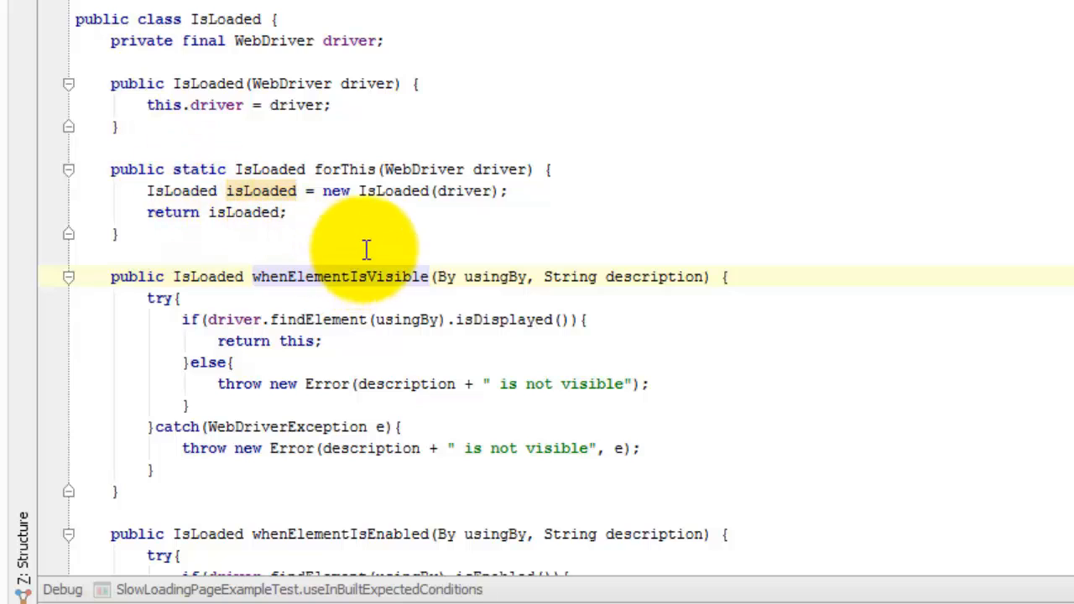
mouse_move(386, 231)
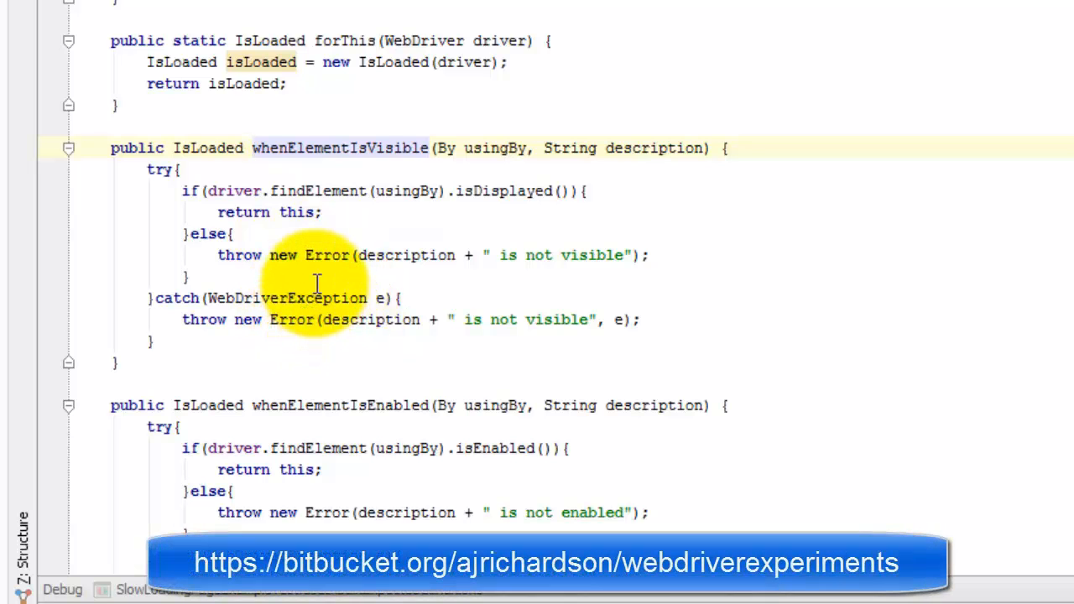
scroll("down", 3)
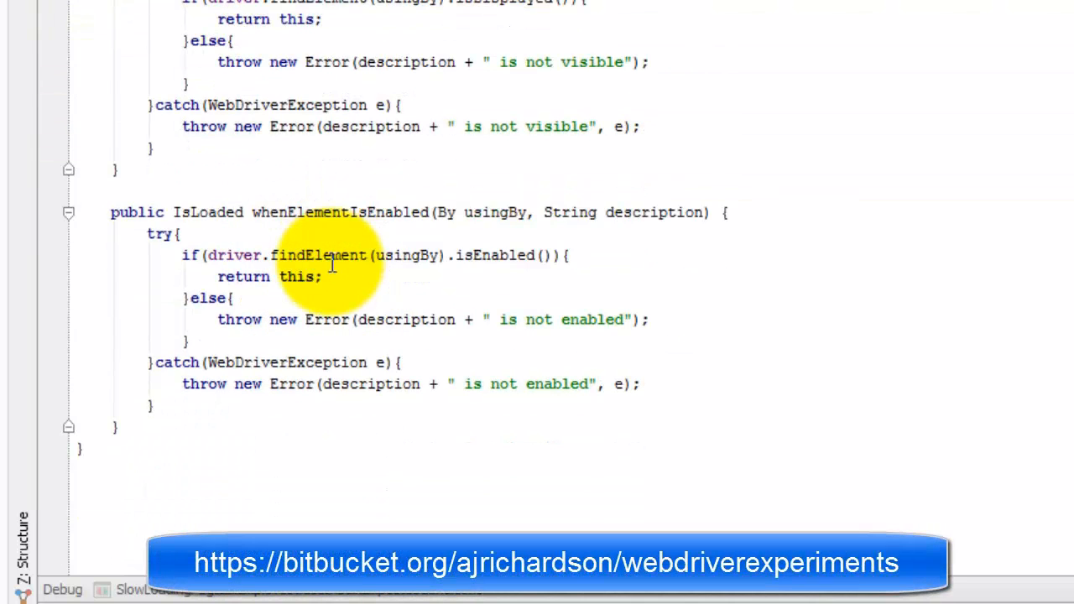
scroll("down", 3)
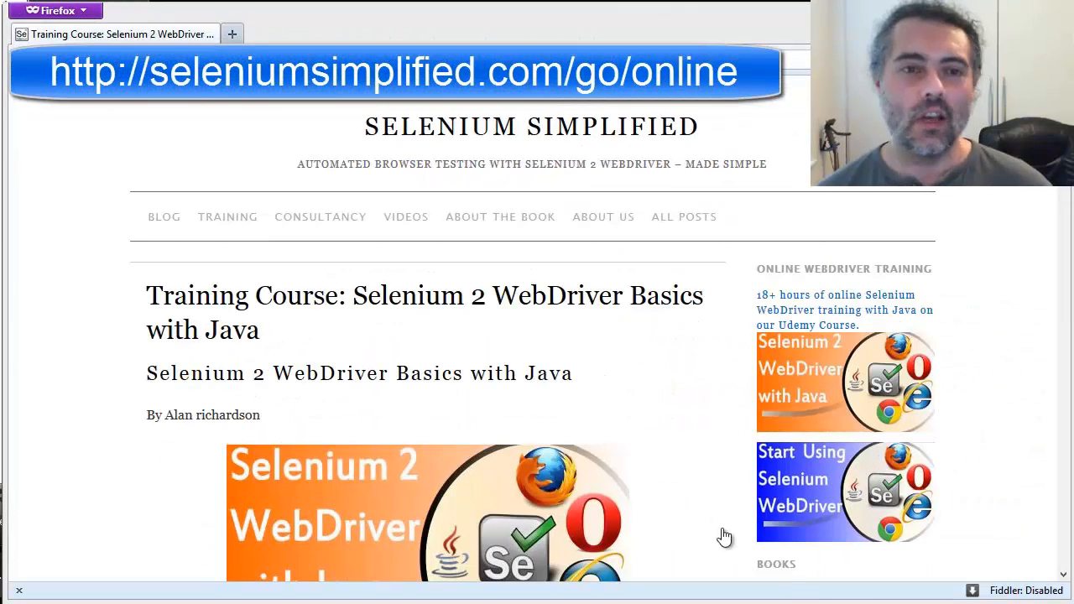
mouse_move(532, 126)
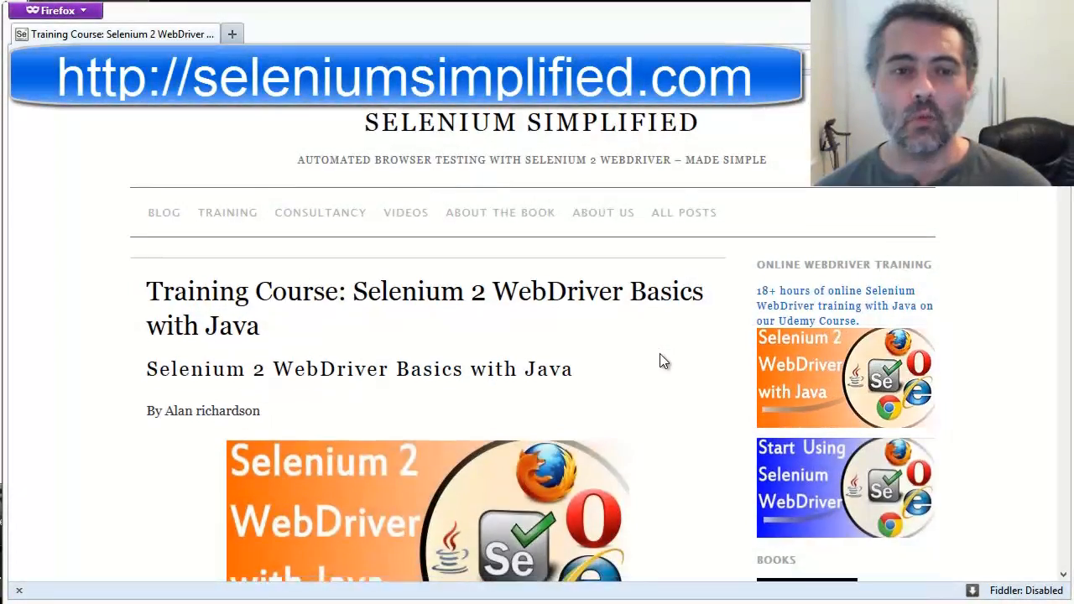
Scroll the Selenium 2 WebDriver Basics with Java course page through requirements and outline topics
scroll("down", 3)
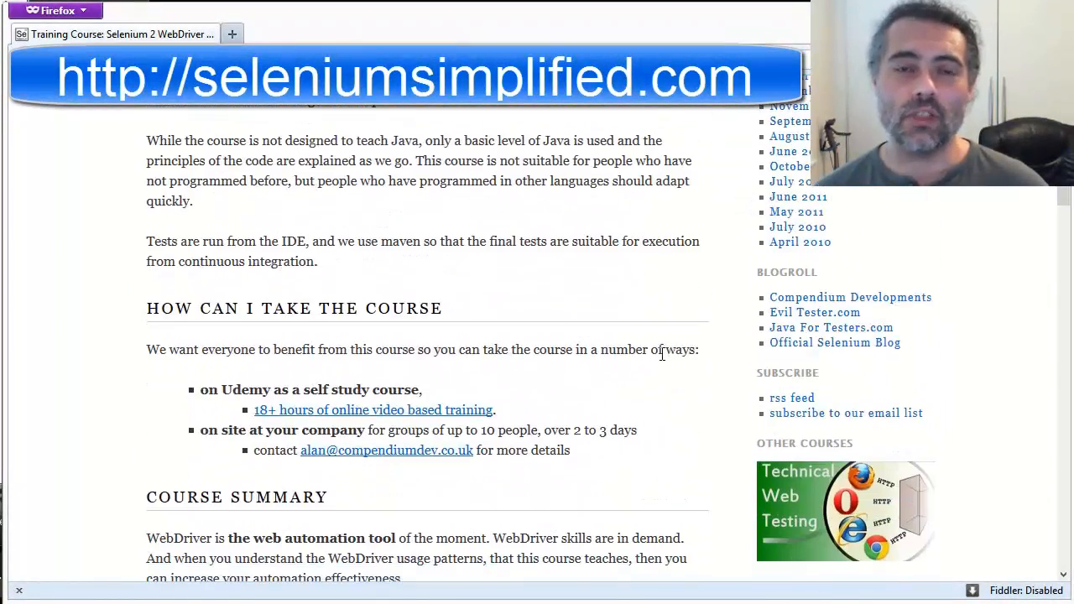
scroll("down", 3)
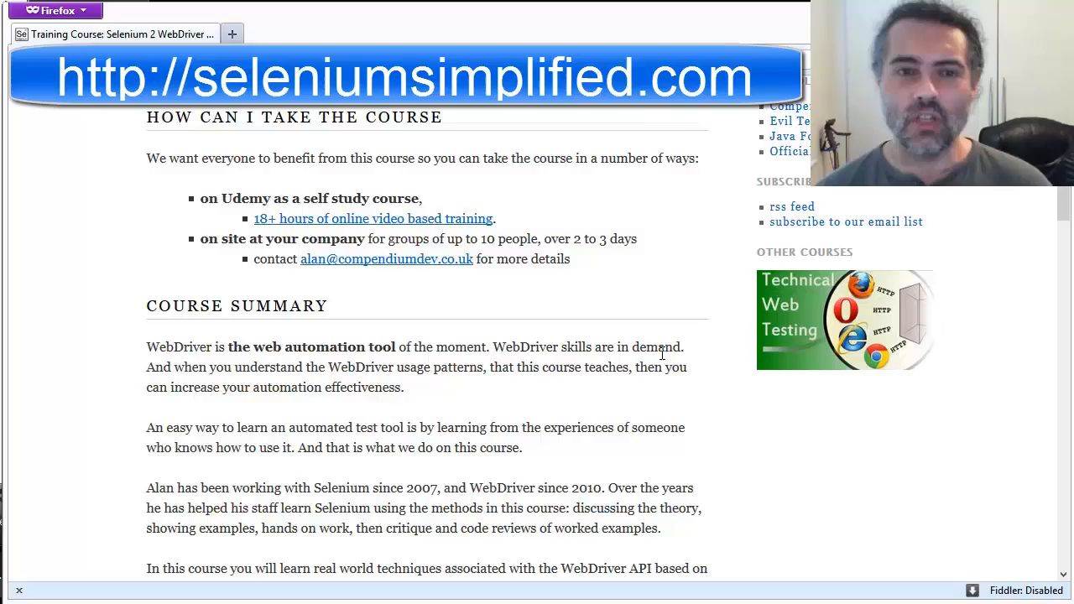
scroll("down", 3)
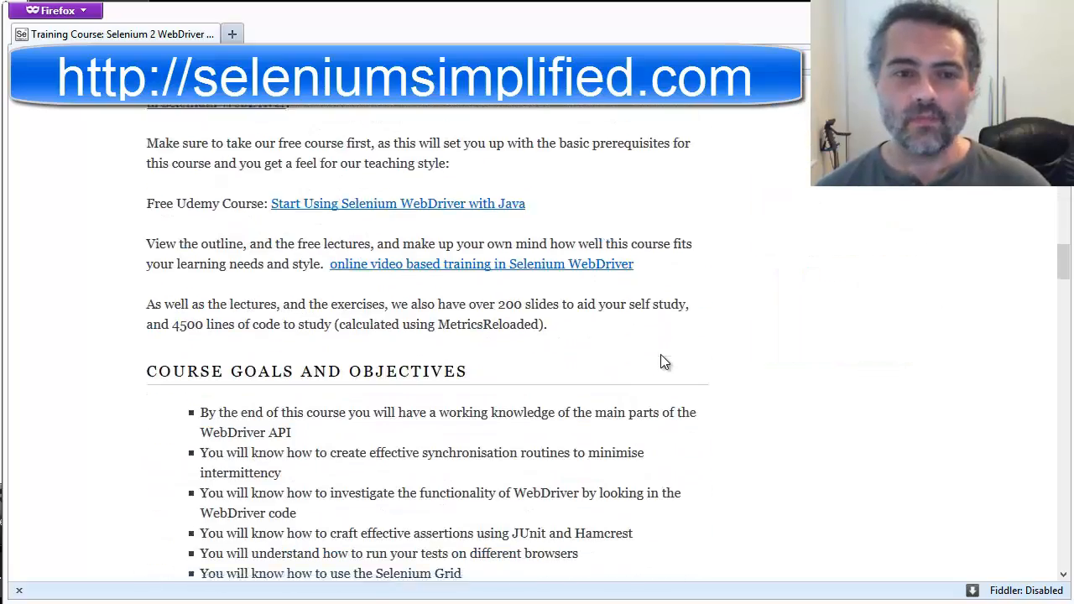
scroll("down", 3)
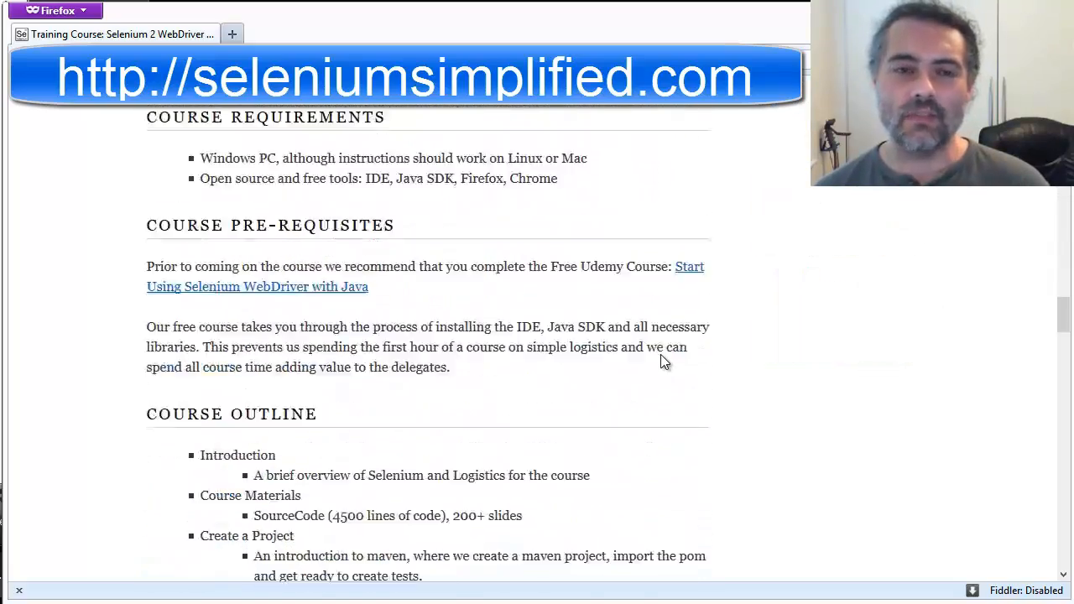
scroll("down", 3)
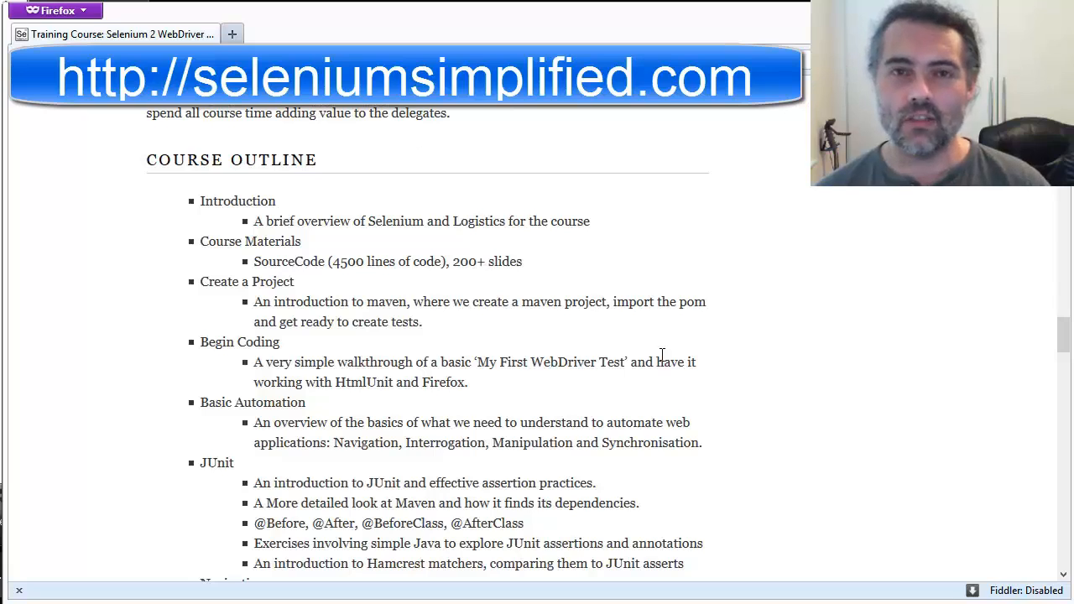
scroll("down", 3)
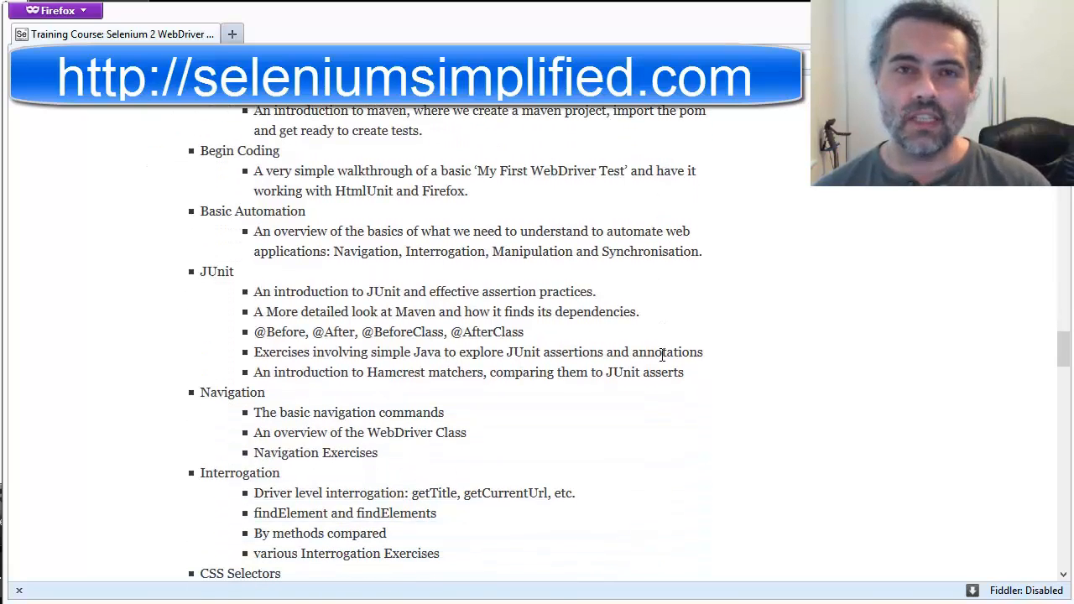
scroll("down", 3)
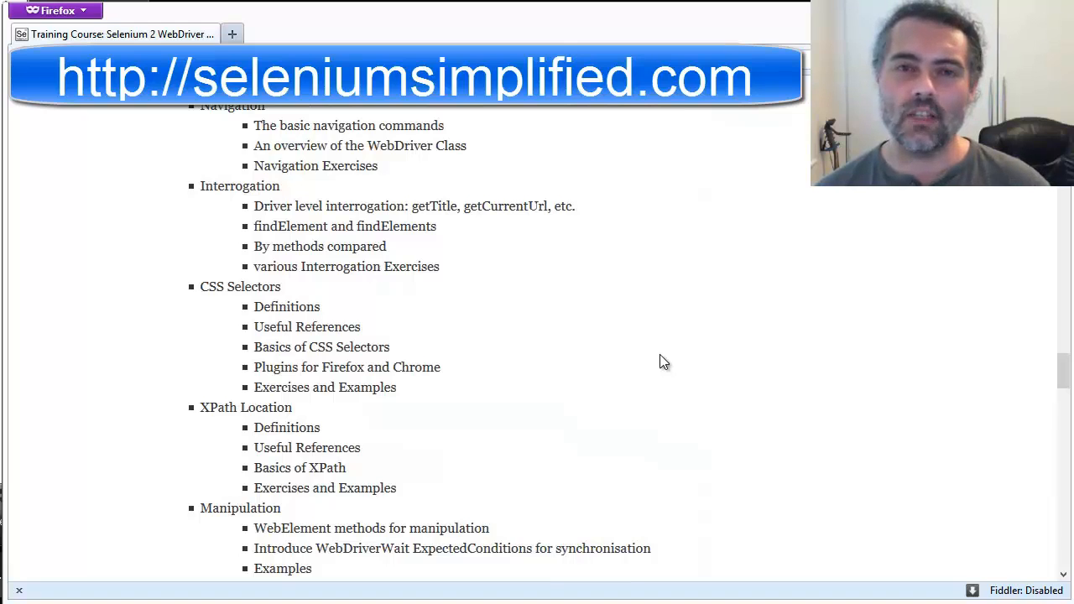
scroll("down", 3)
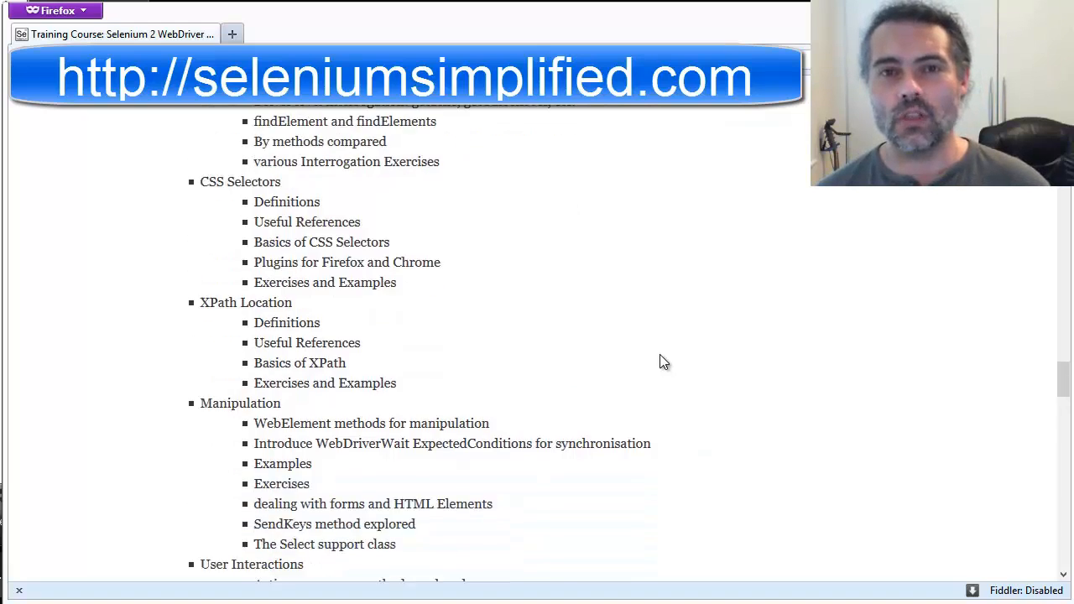